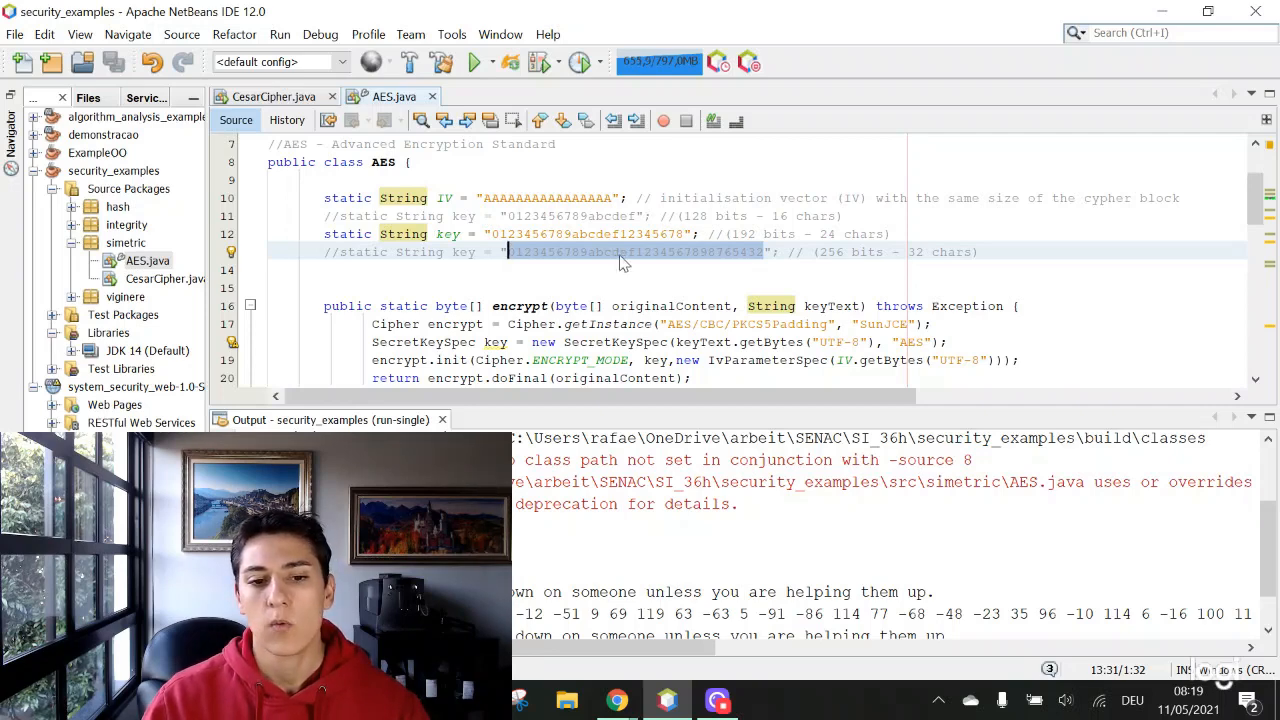
Step: Review the AES.java code, highlighting the AES algorithm name and every encriptedText use
scroll(down, 3)
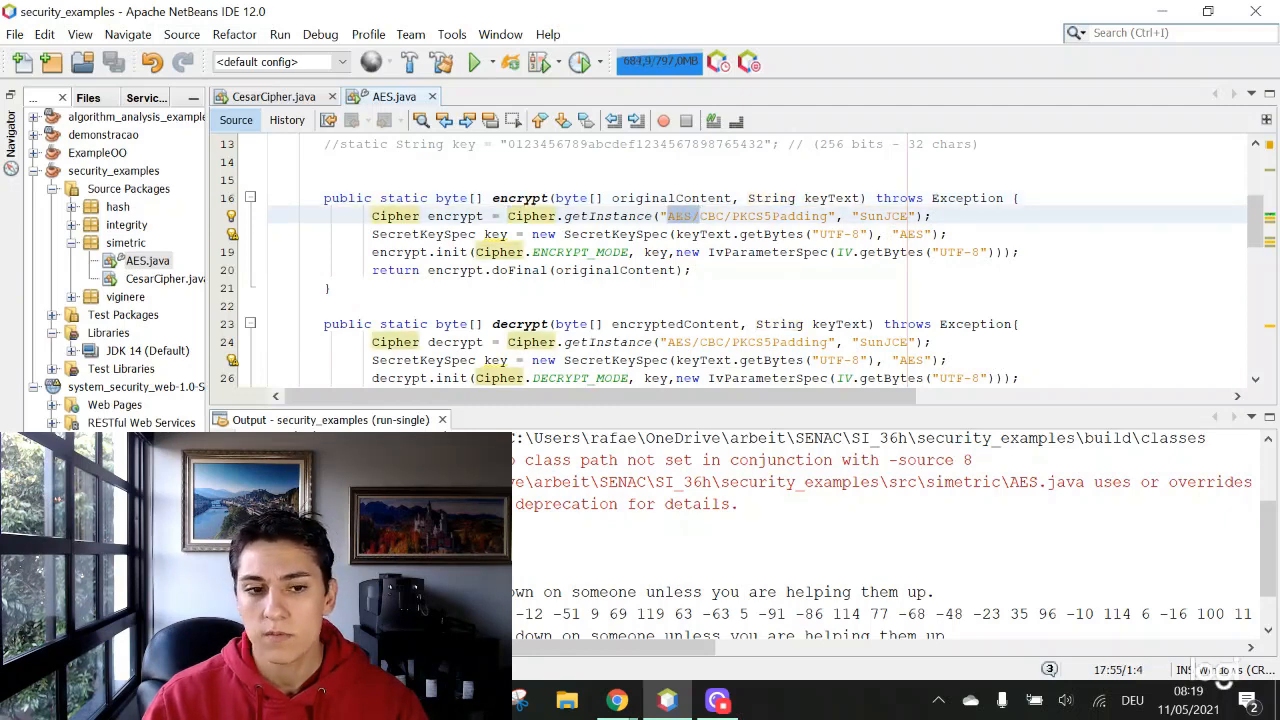
double_click(455, 216)
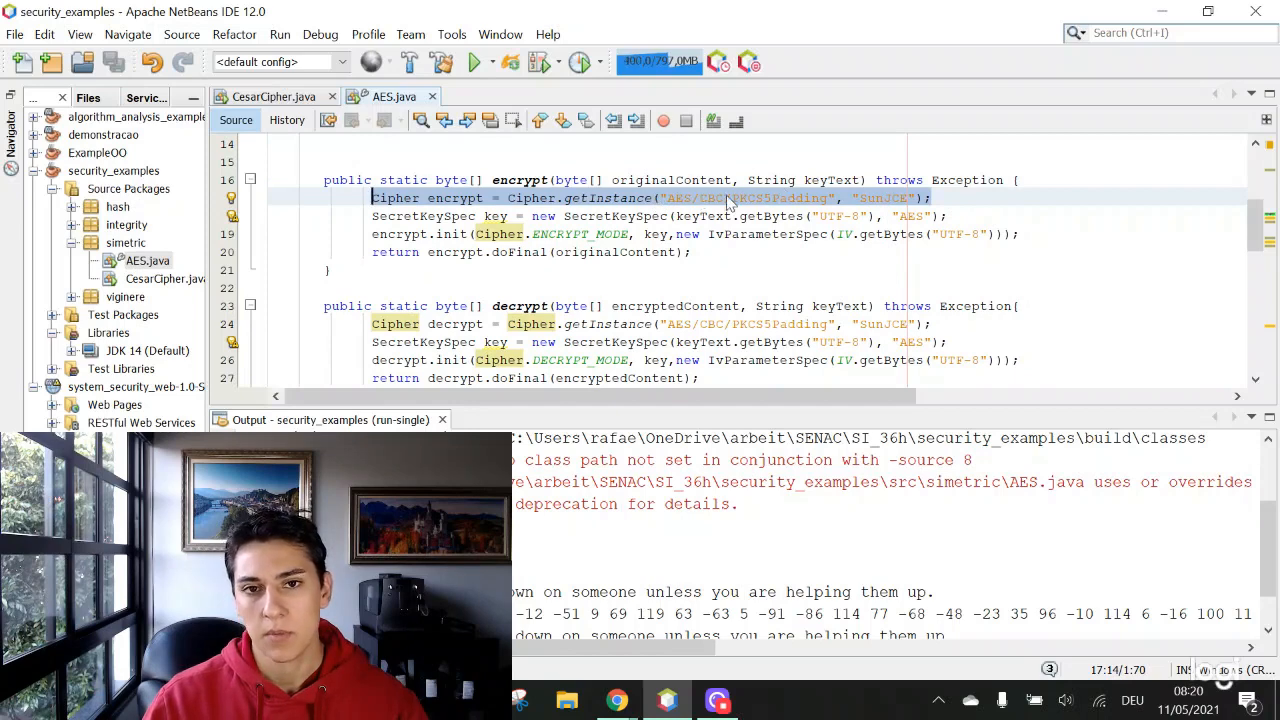
scroll(down, 3)
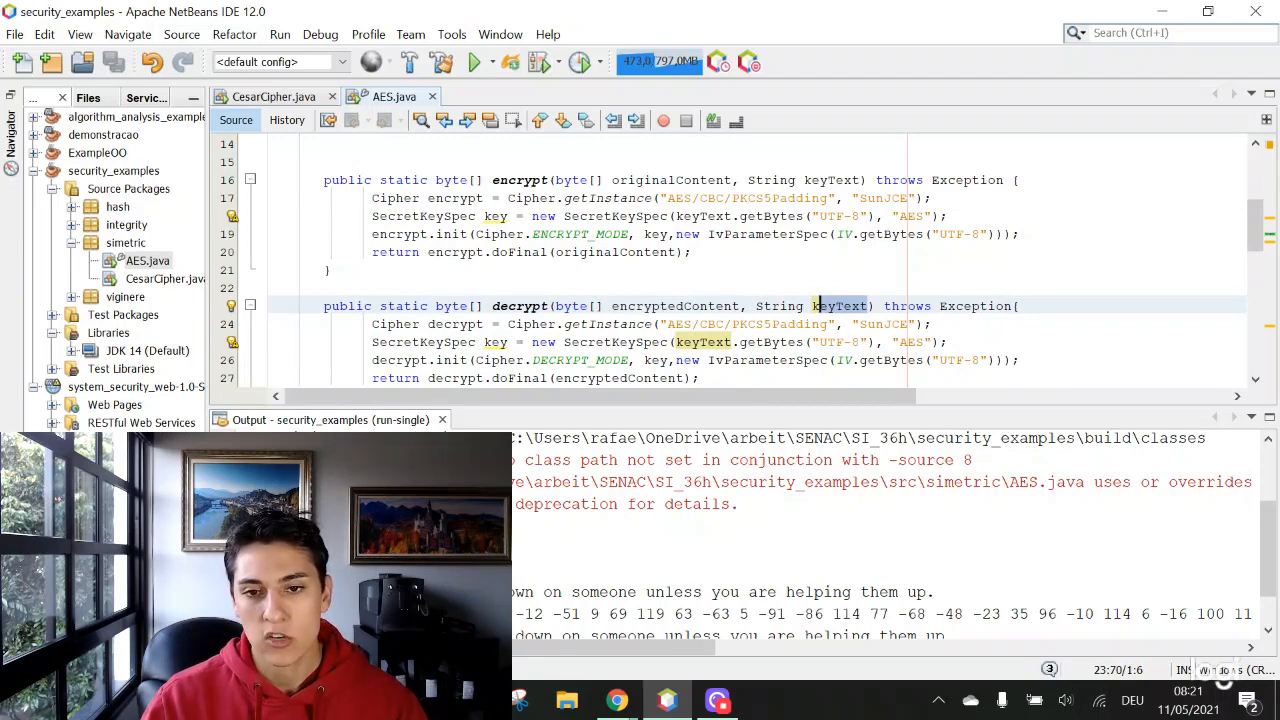
scroll(down, 3)
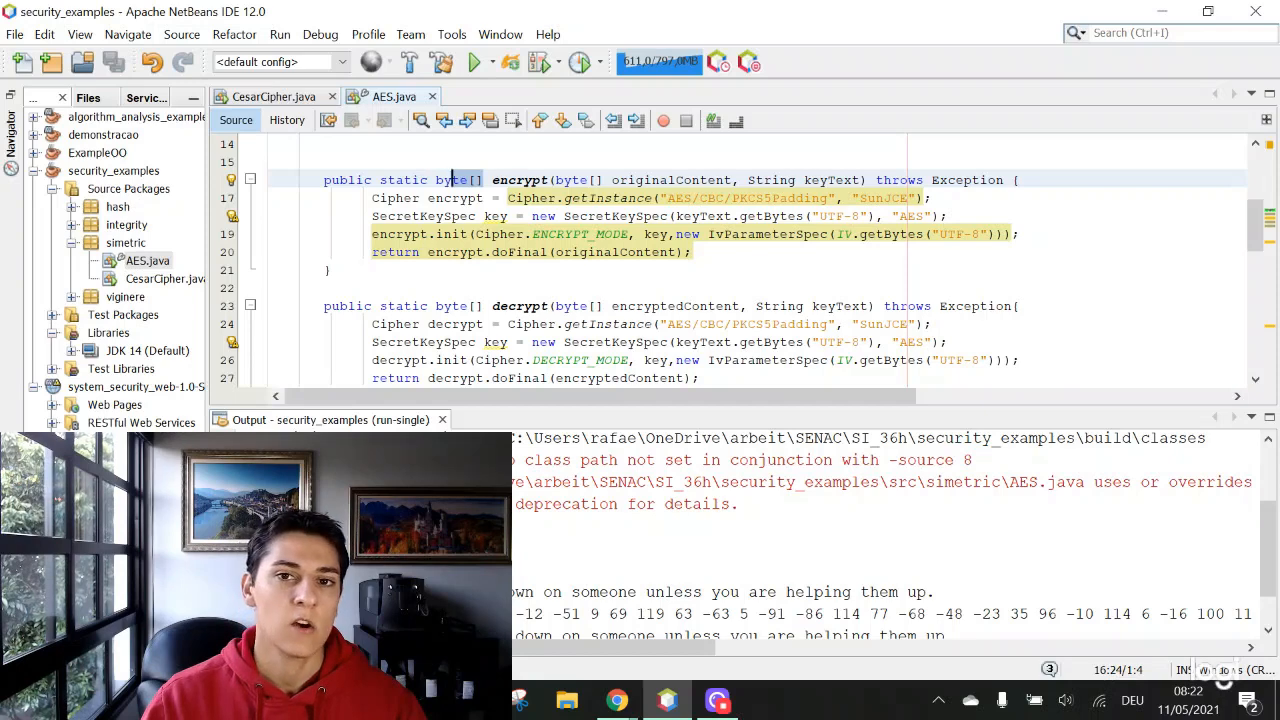
scroll(down, 3)
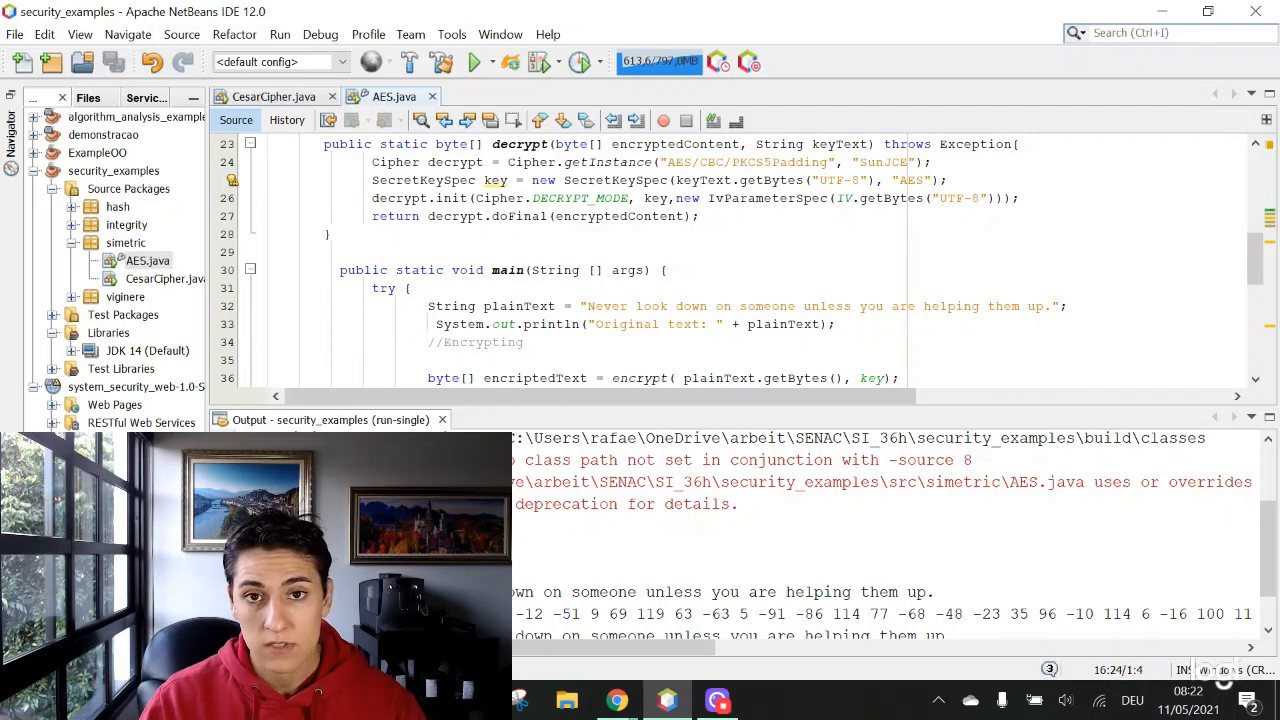
scroll(down, 3)
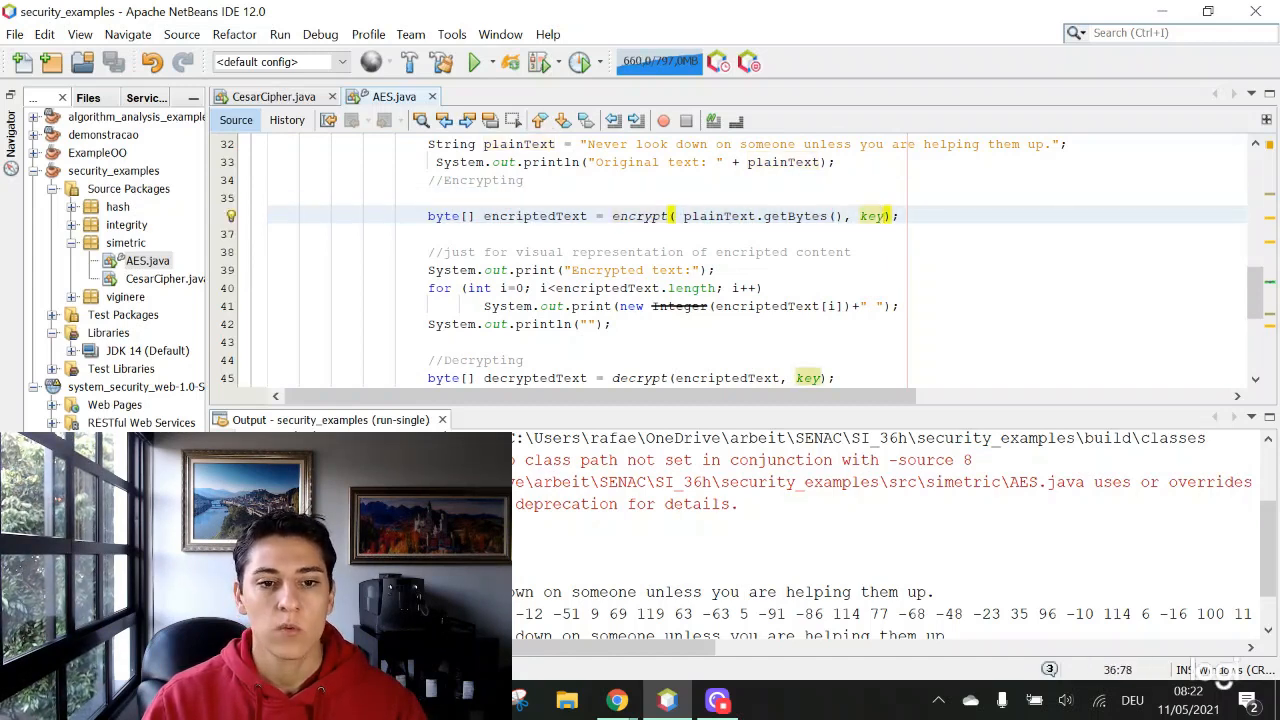
double_click(535, 216)
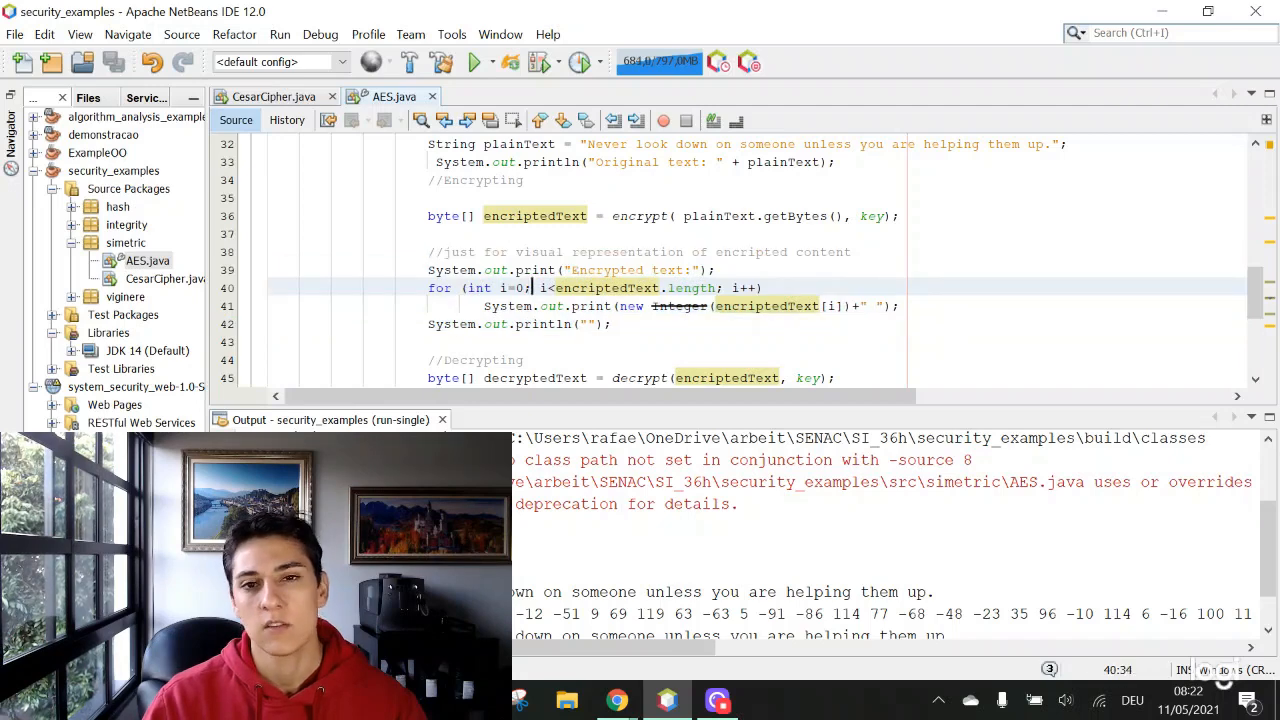
scroll(down, 3)
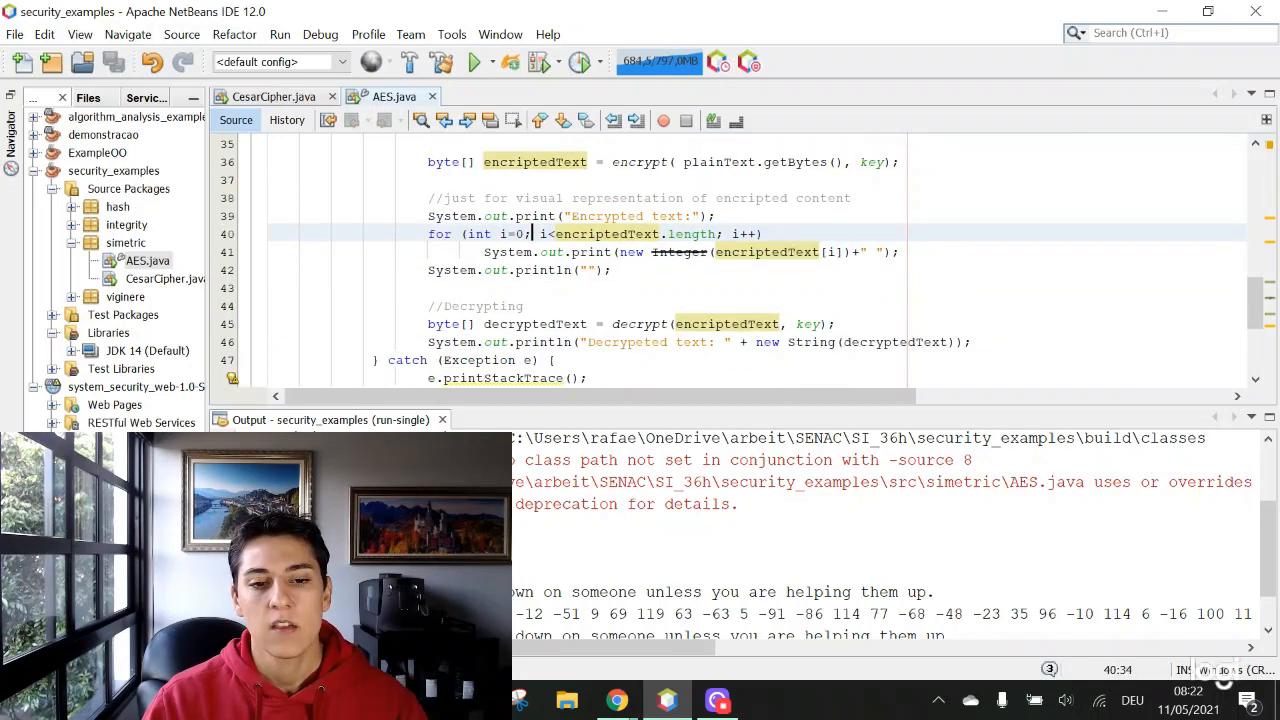
scroll(down, 3)
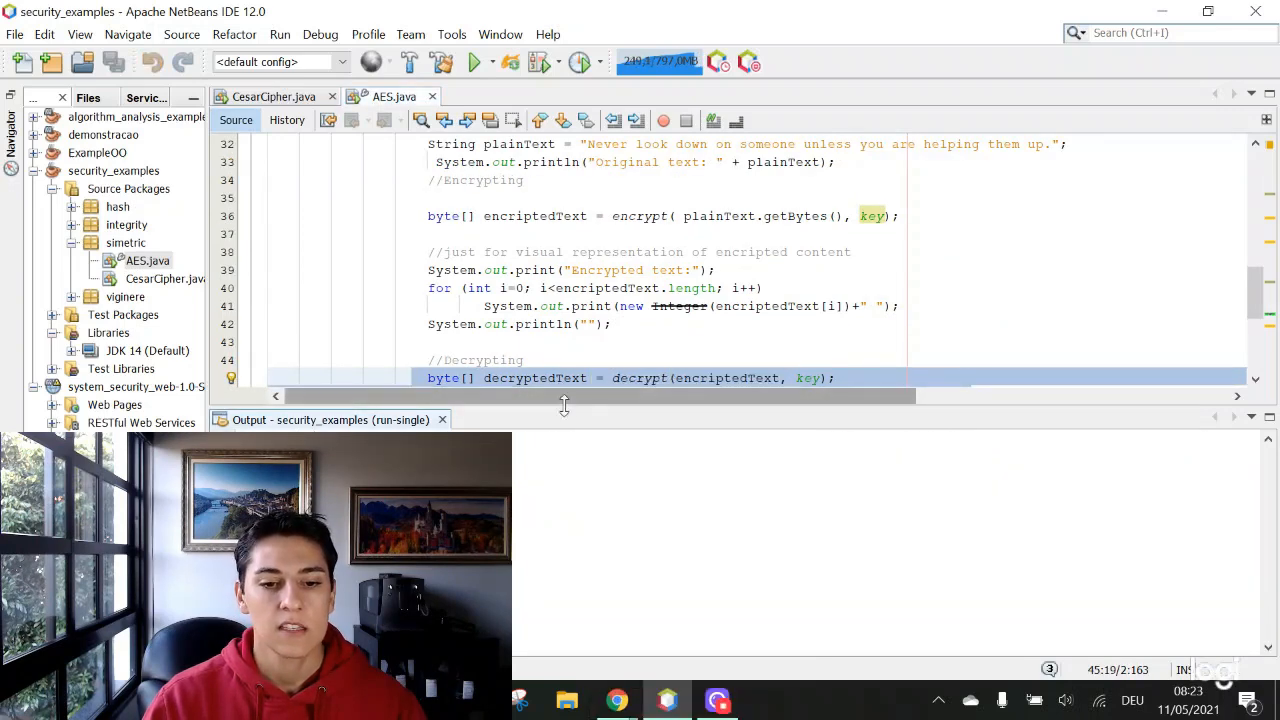
Step: Run AES.java with Run File and select the encrypted byte values line in Output
right_click(136, 260)
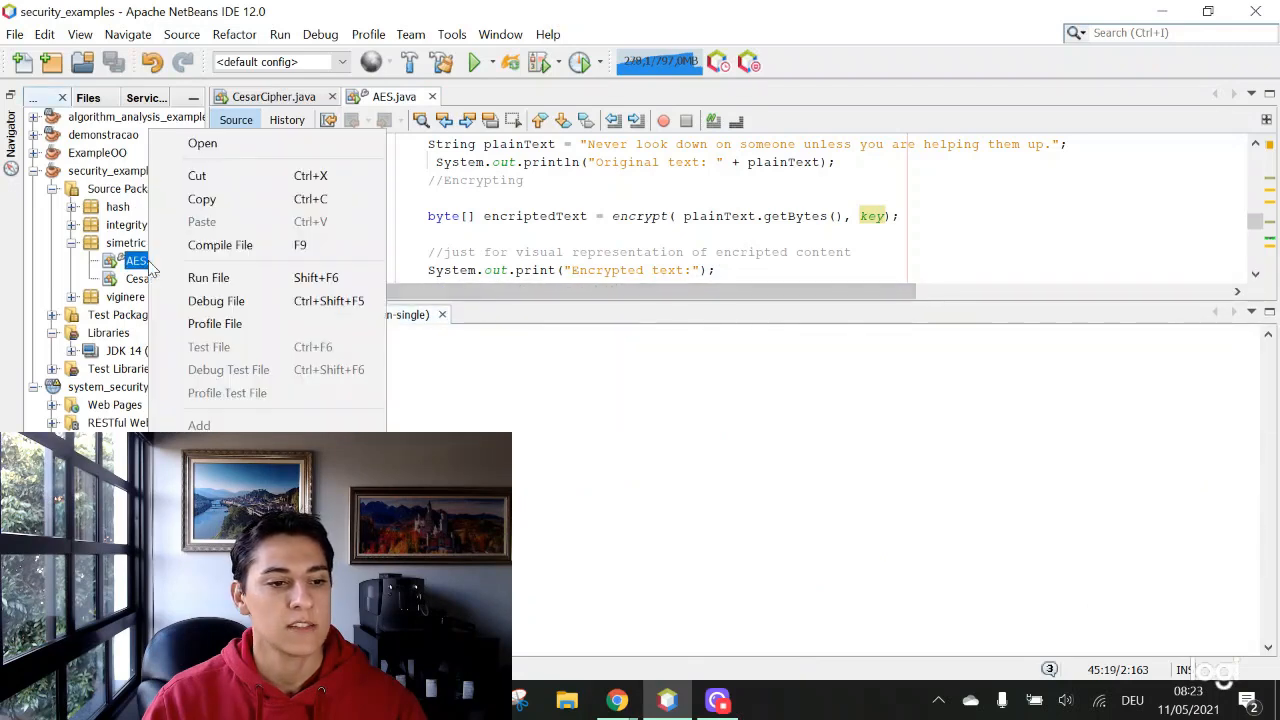
click(208, 277)
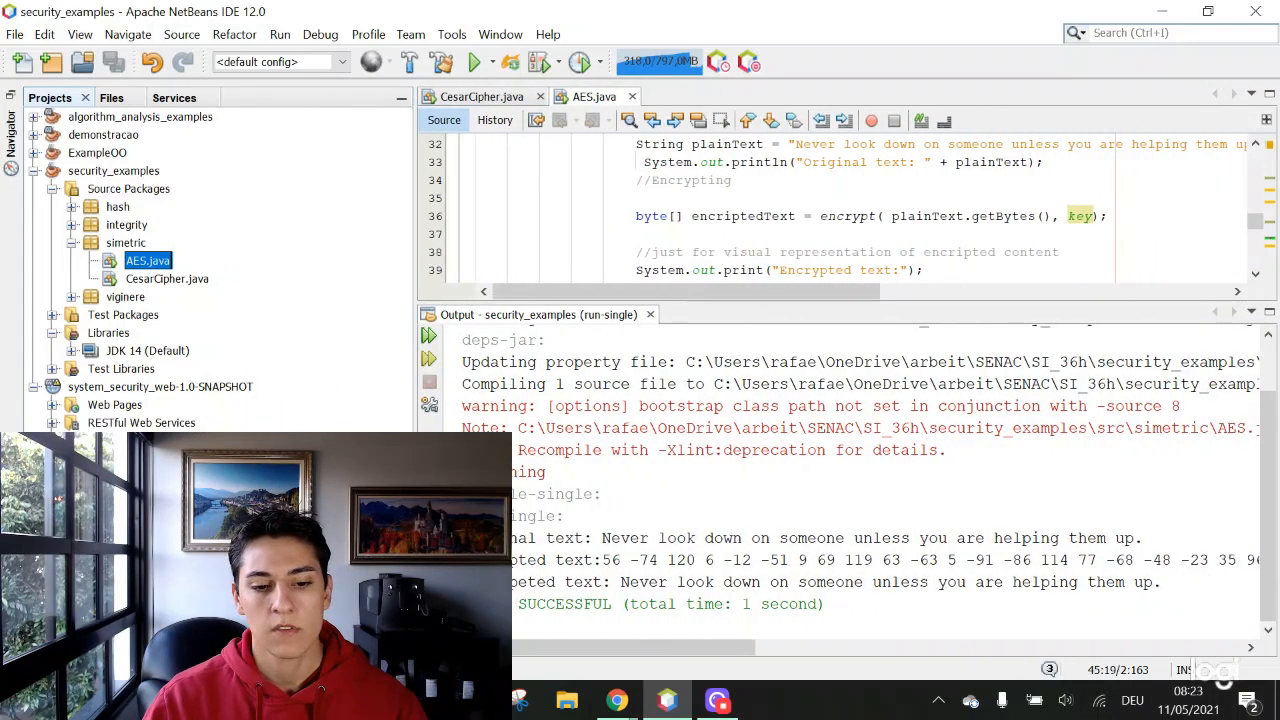
drag(600, 538, 1140, 538)
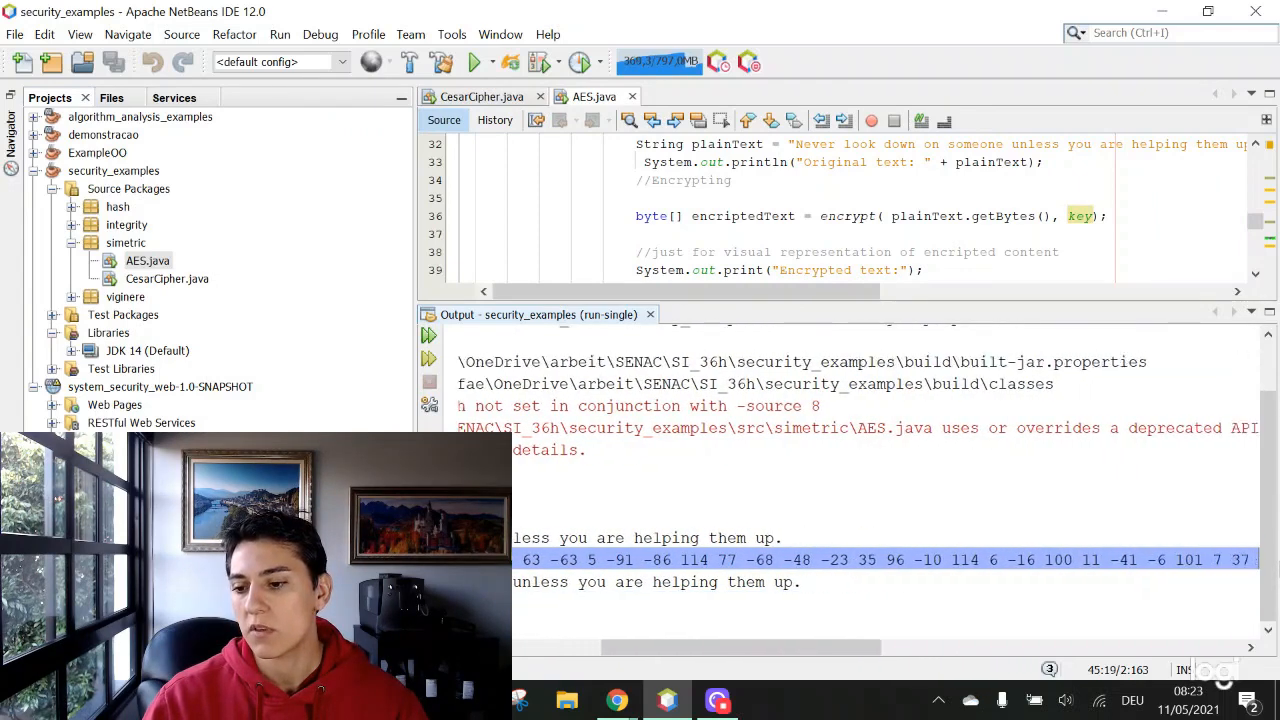
scroll(right, 3)
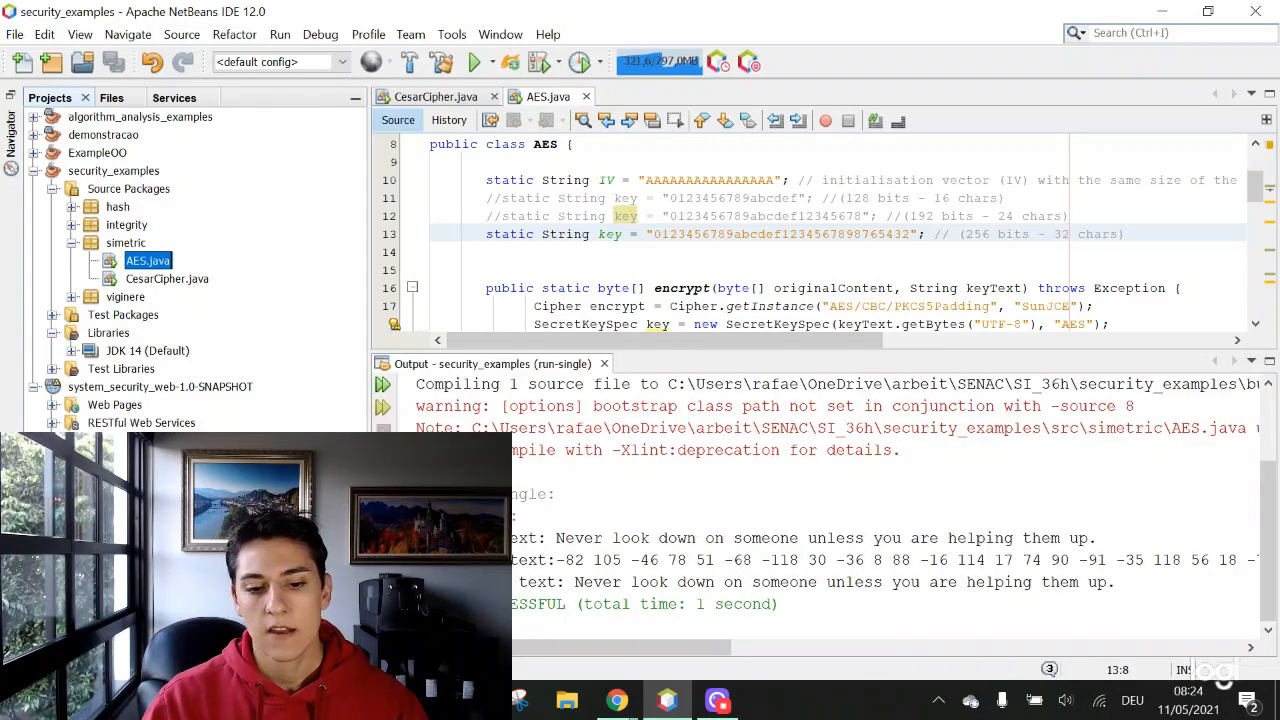
Step: Select the whole original text sentence in the Output panel
double_click(567, 537)
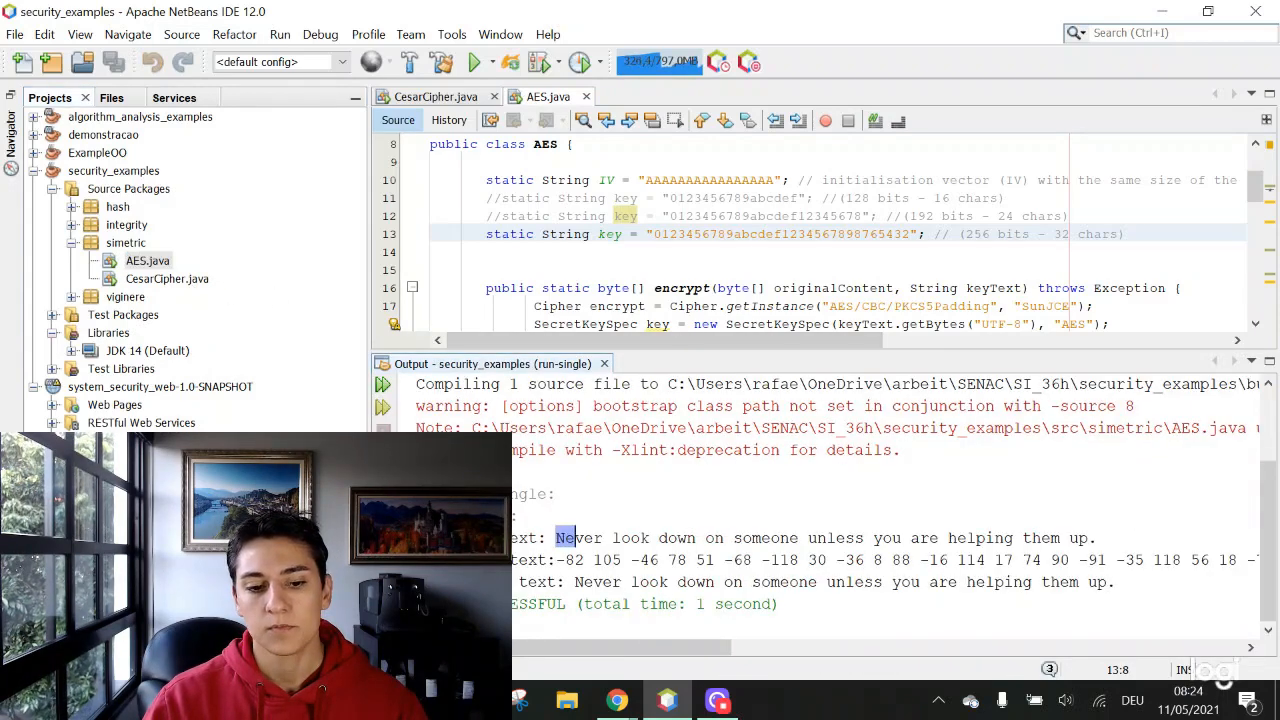
drag(557, 537, 1095, 537)
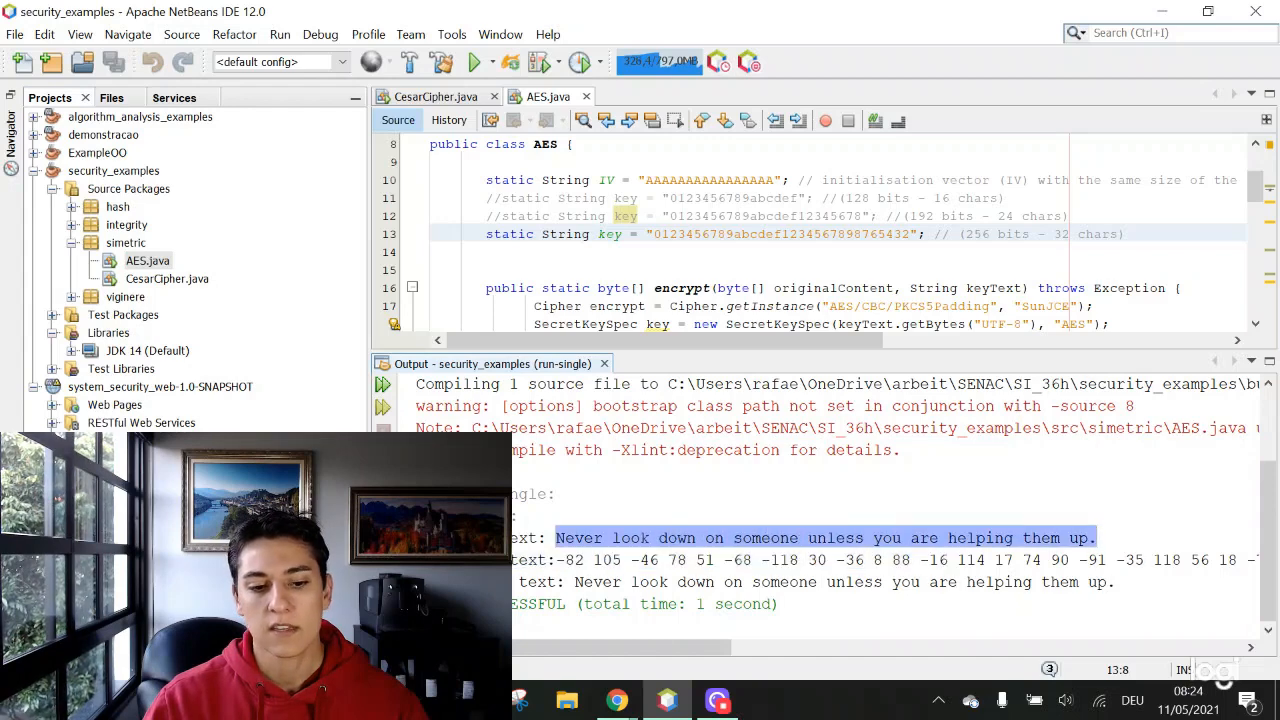